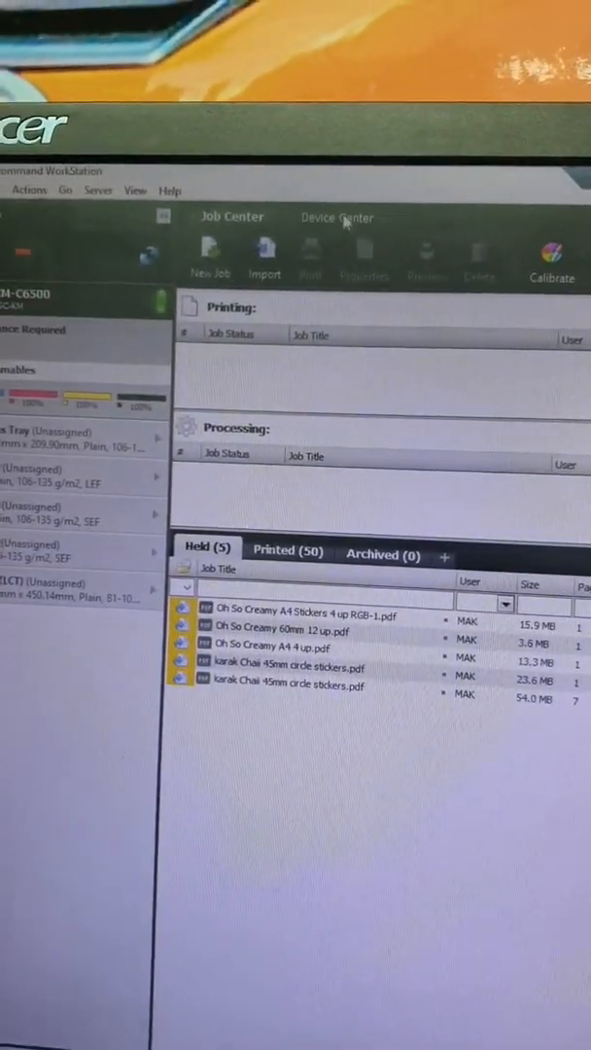
Switch to Device Center to reach the printer's device tools.
click(334, 218)
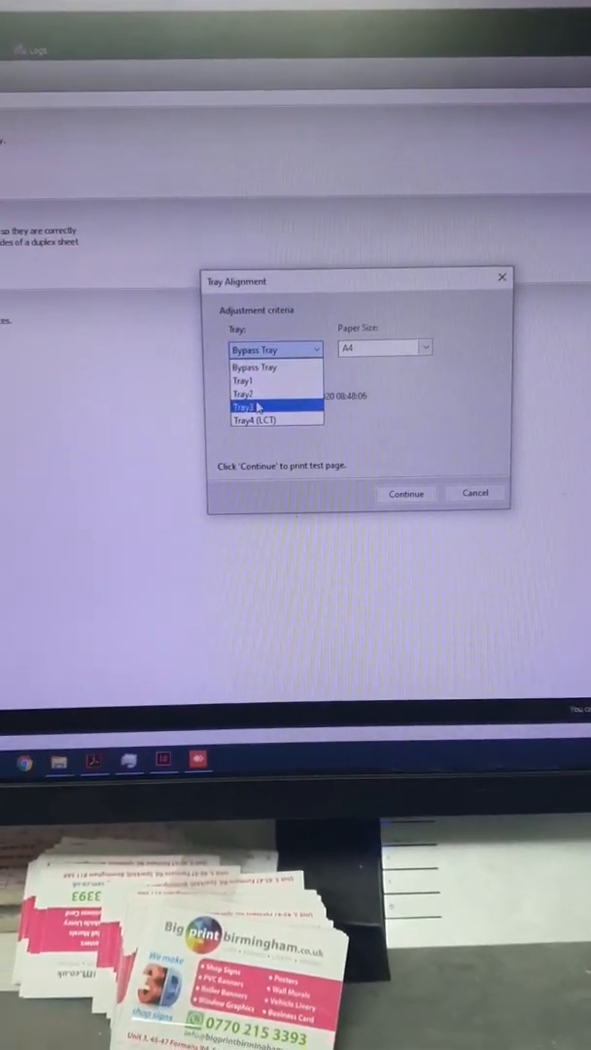
Align Tray 2 for duplex A4 paper and print the alignment test page.
click(257, 392)
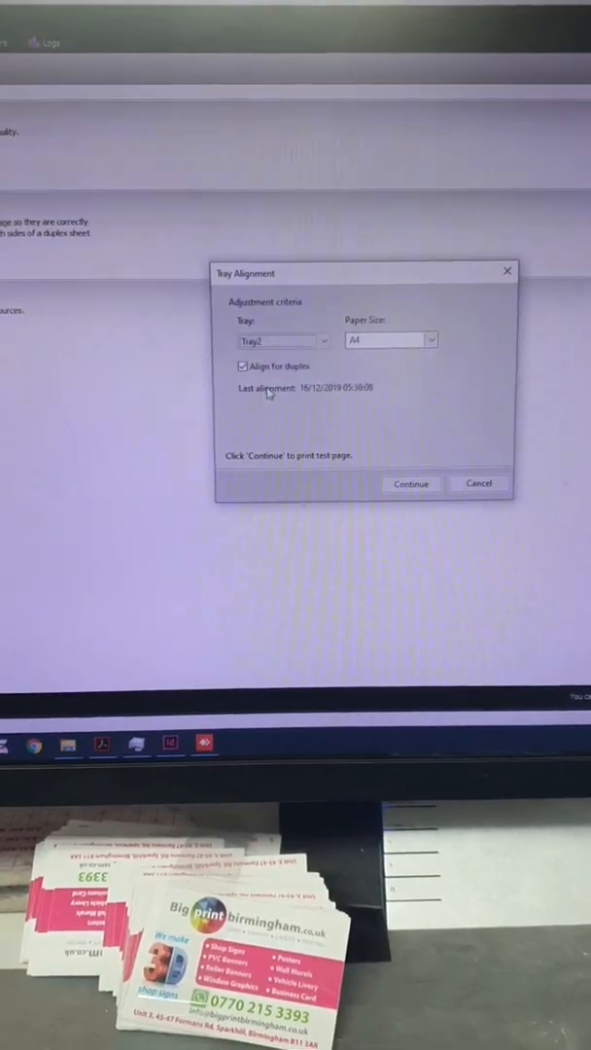
click(391, 339)
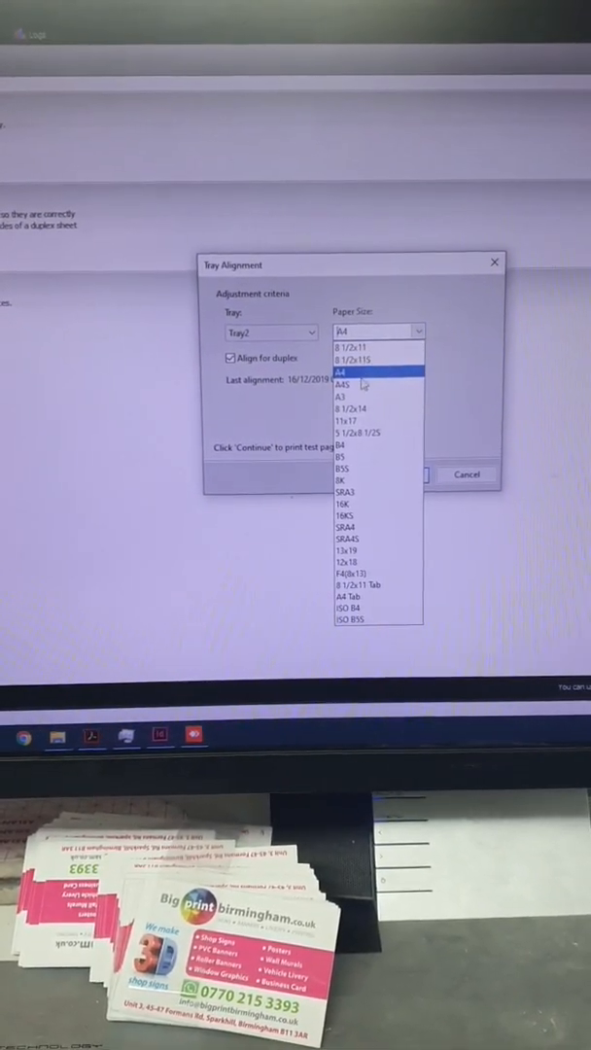
click(346, 369)
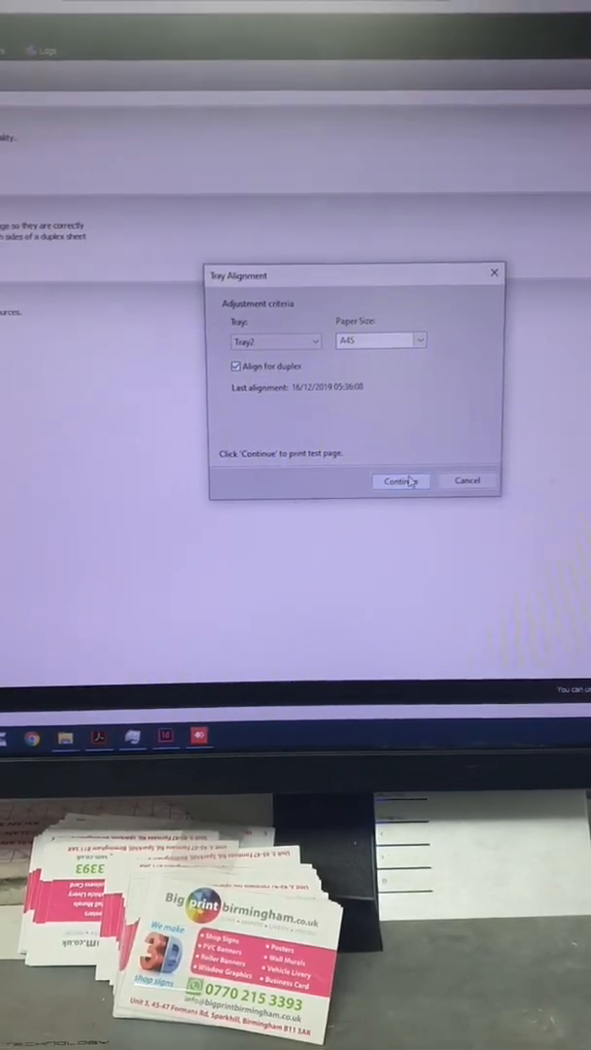
click(400, 478)
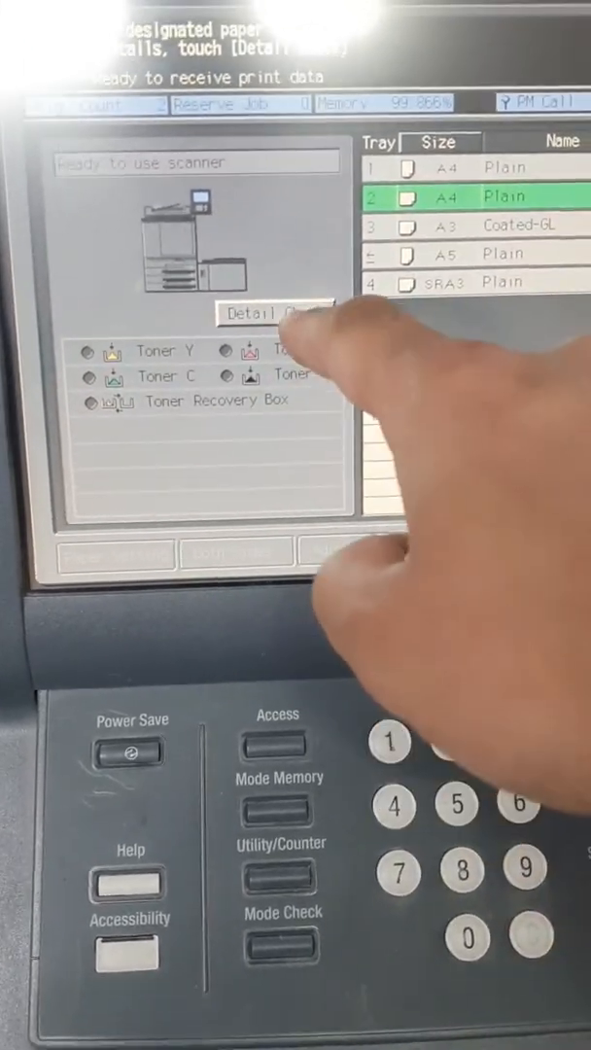
Show the detailed paper type, size and weight list for every tray.
click(276, 311)
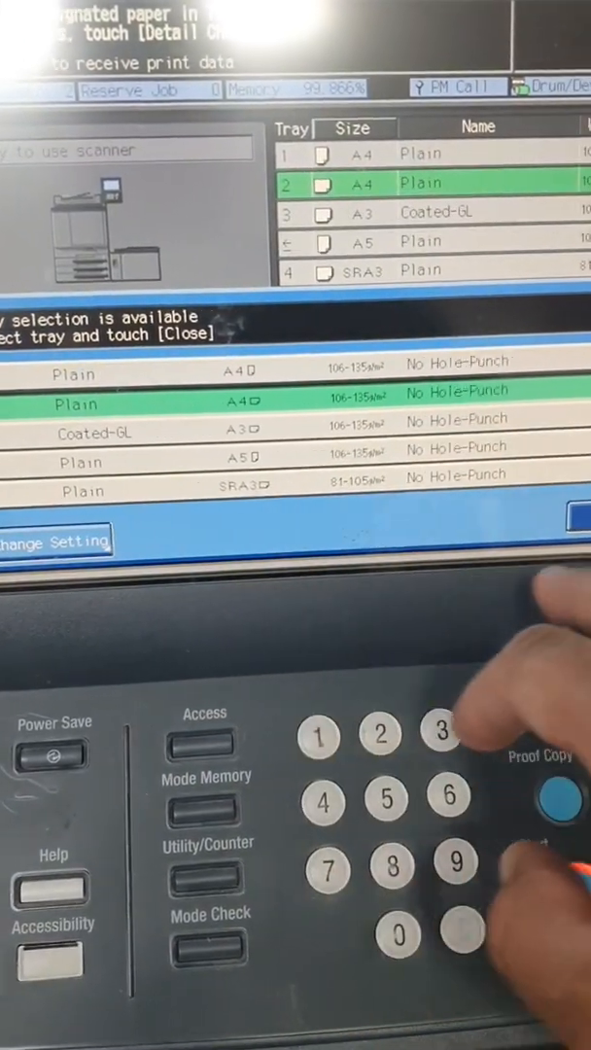